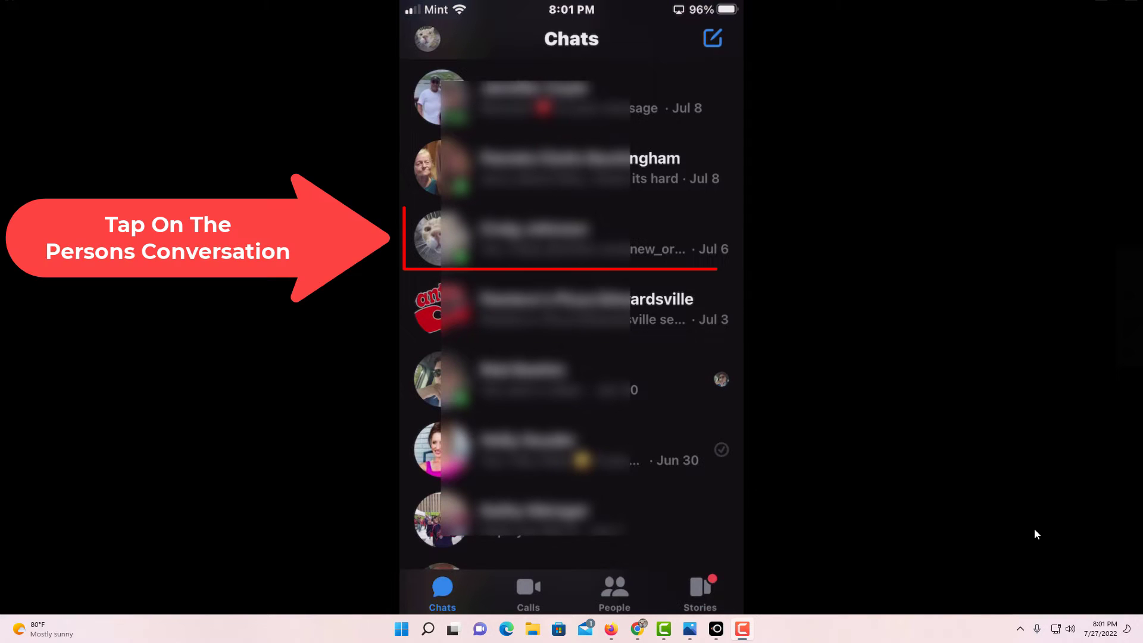
# Open the conversation dated Jul 6, third in the chat list.
pyautogui.click(572, 238)
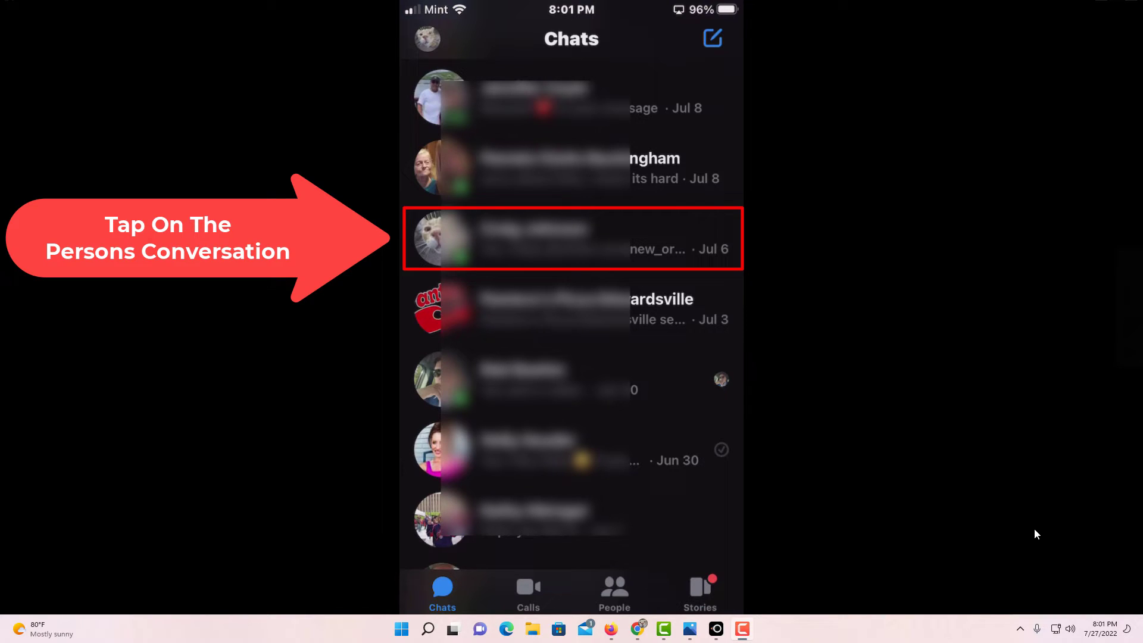
pyautogui.click(572, 238)
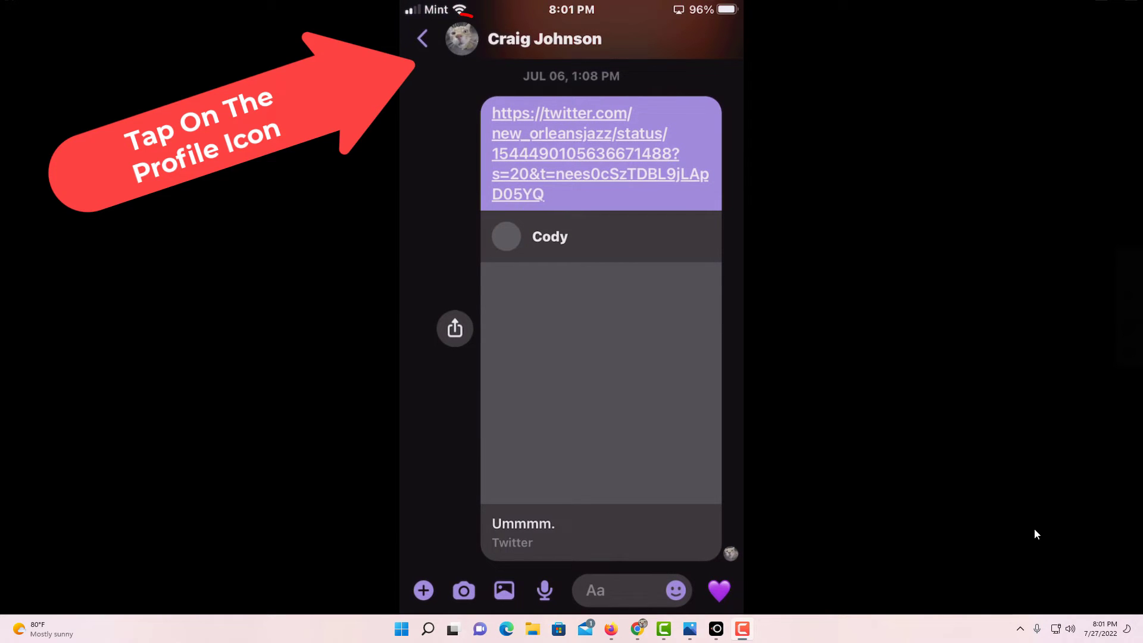
# Open the contact's chat settings from their profile picture at the top.
pyautogui.click(461, 39)
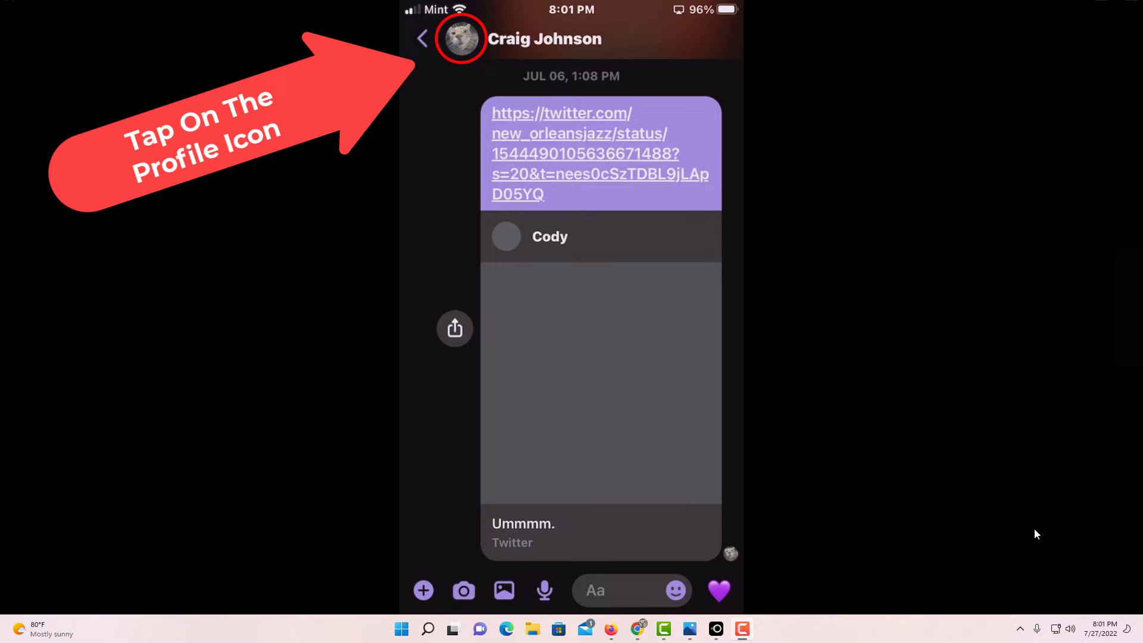
pyautogui.click(459, 38)
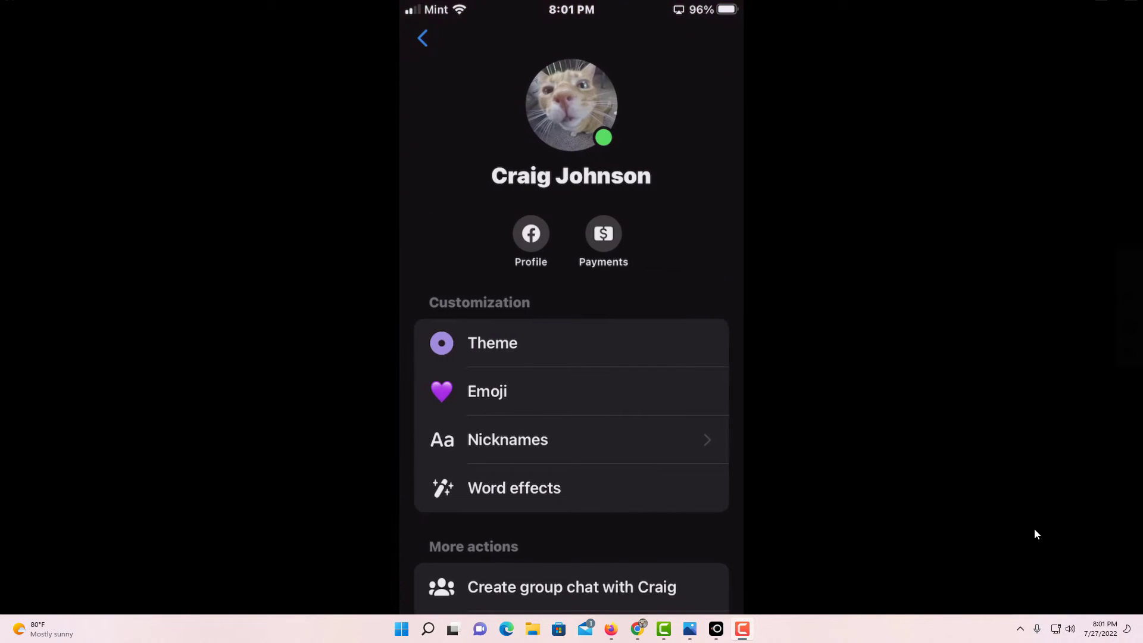
# Go to Notifications & sounds, then Text tone, showing Pop Ding selected.
pyautogui.scroll(-3)
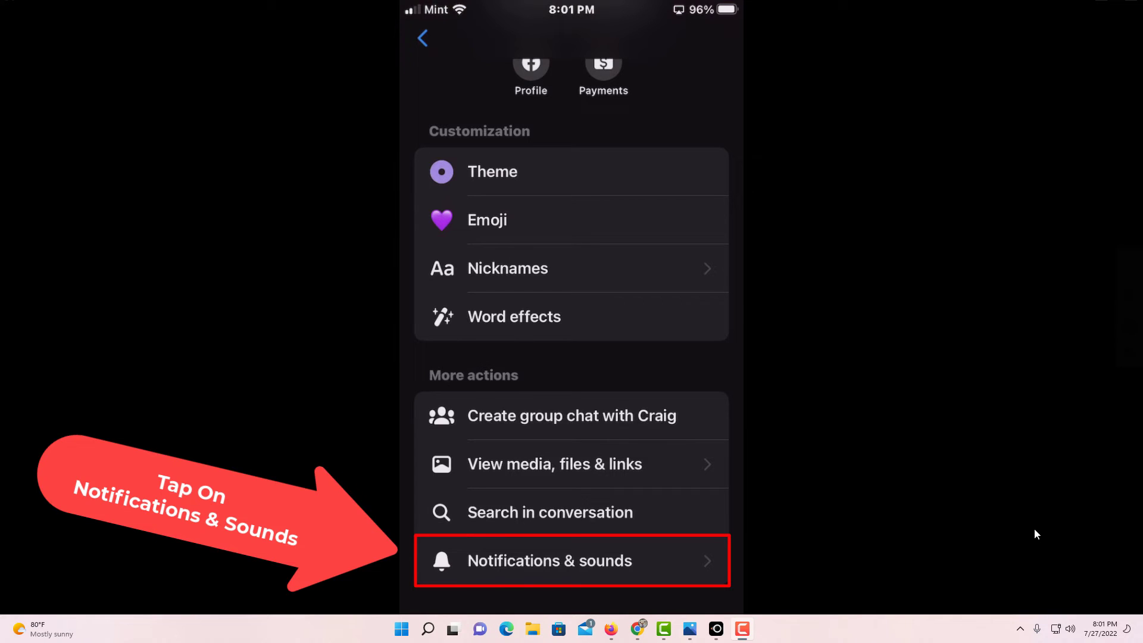
pyautogui.click(571, 561)
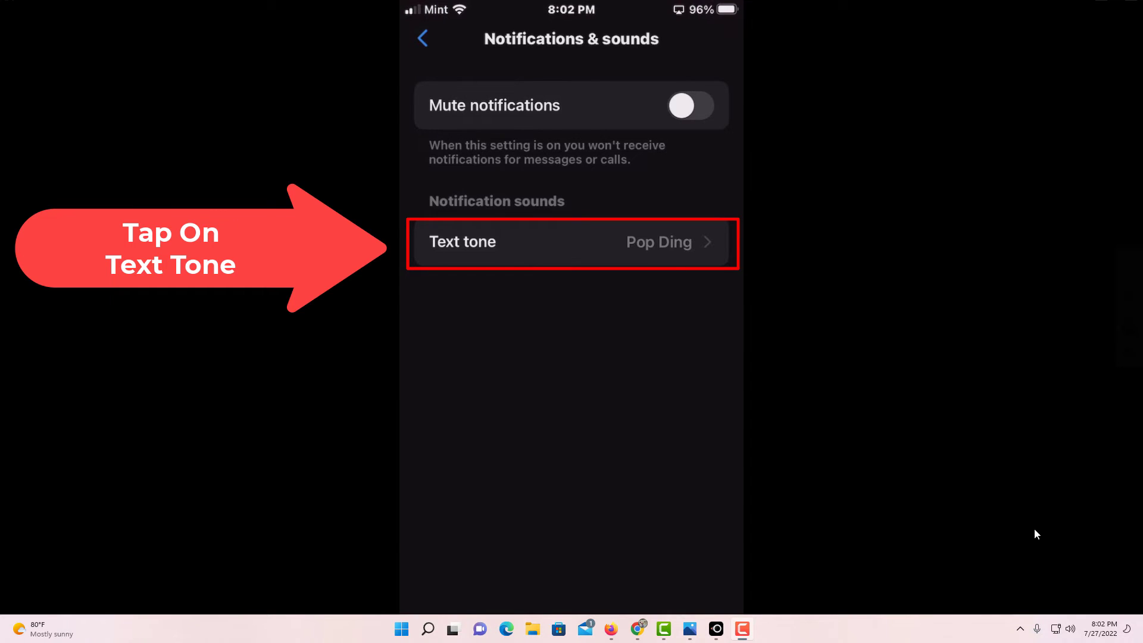
pyautogui.click(572, 242)
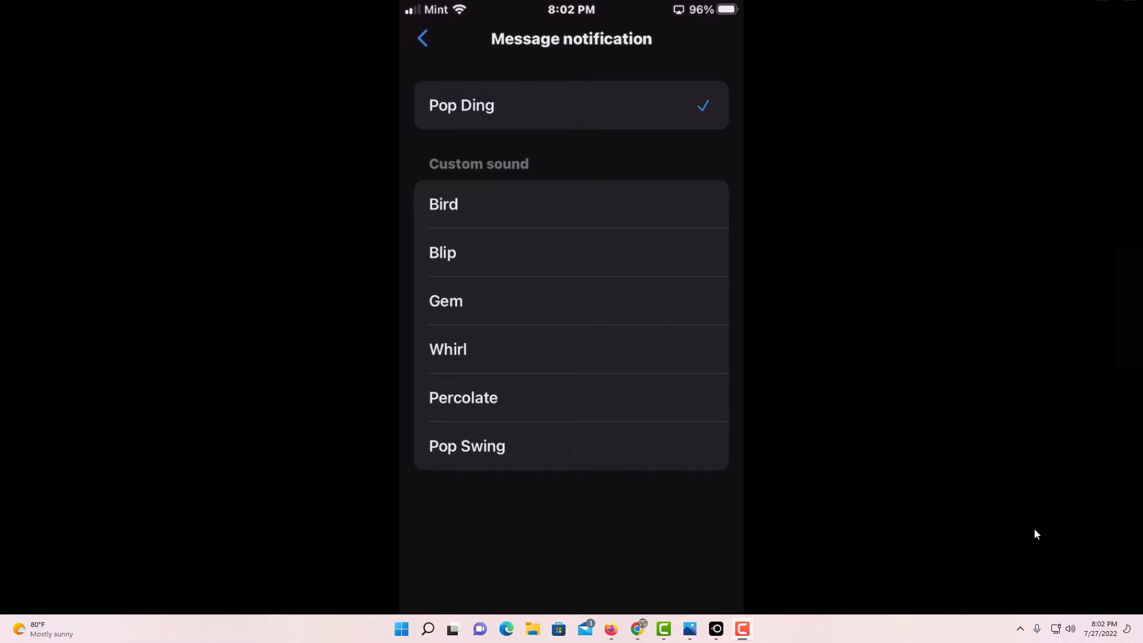